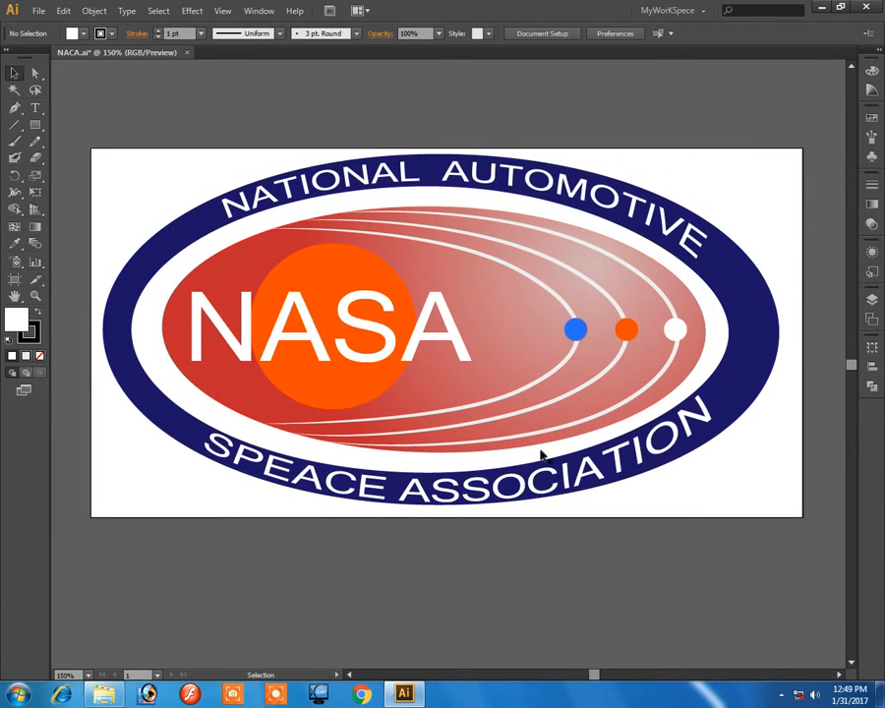
pyautogui.moveTo(776, 252)
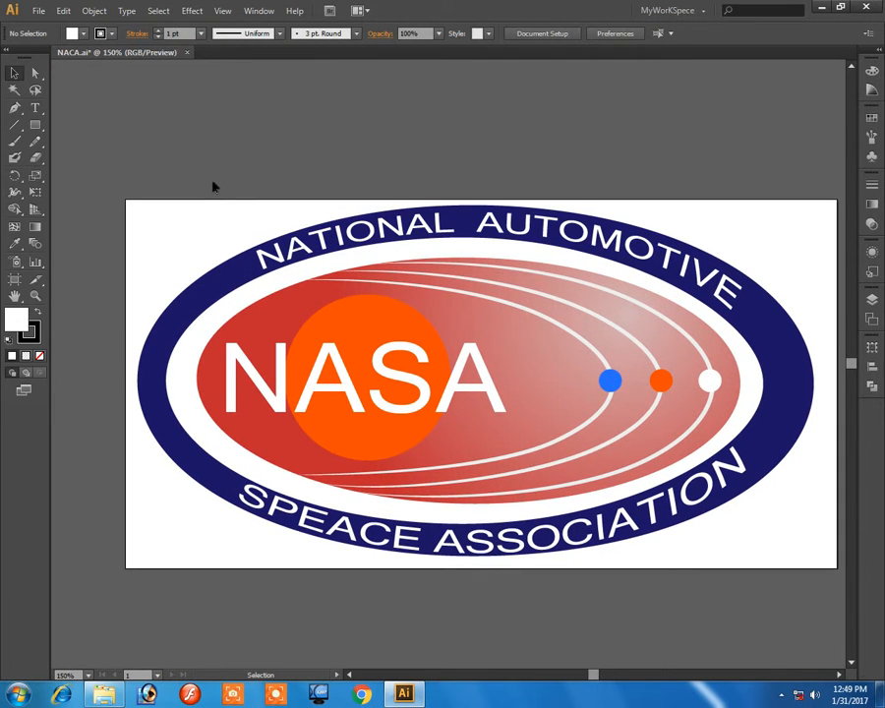
# - Resize the artboard with the Artboard Tool to about 24.51 by 12.7 inches
pyautogui.click(418, 221)
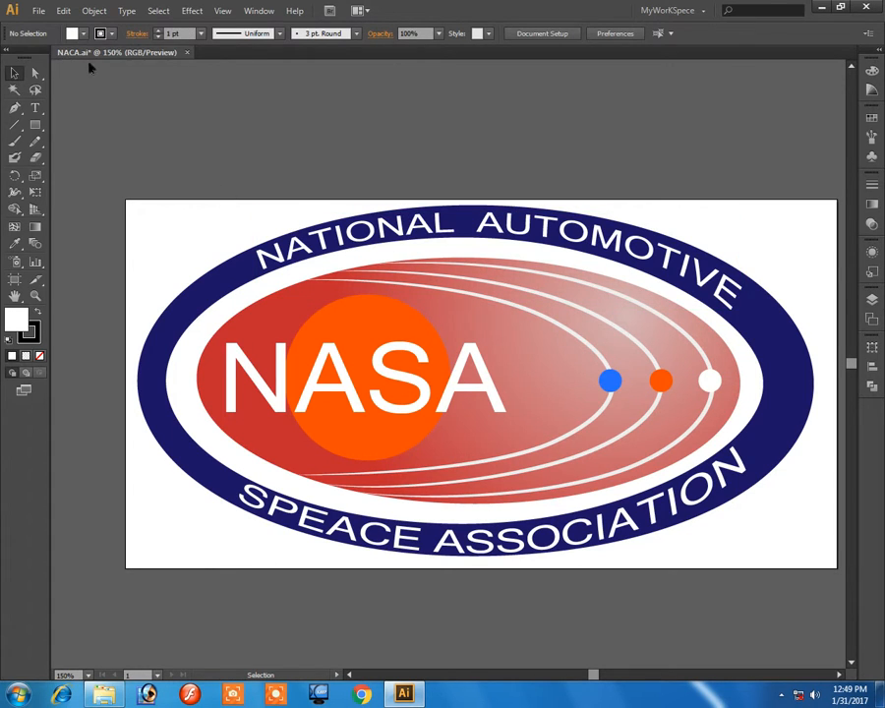
pyautogui.click(531, 503)
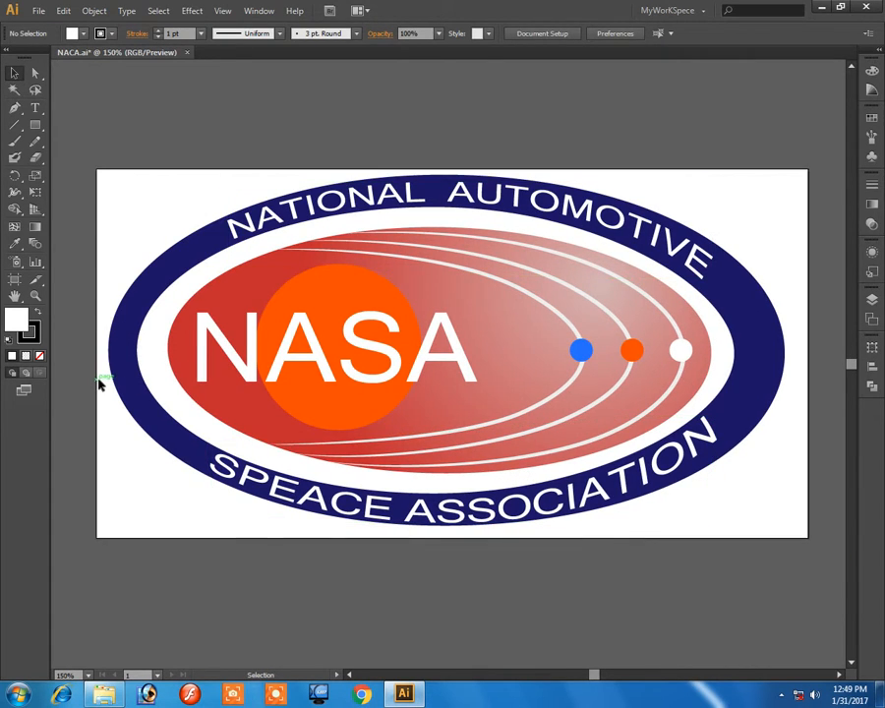
pyautogui.moveTo(669, 404)
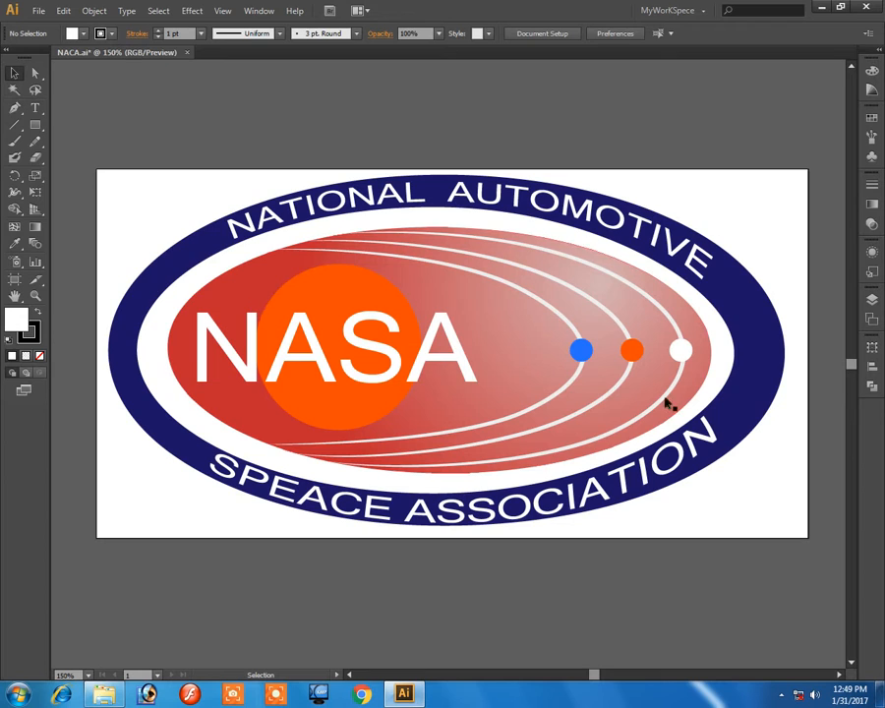
pyautogui.moveTo(491, 351)
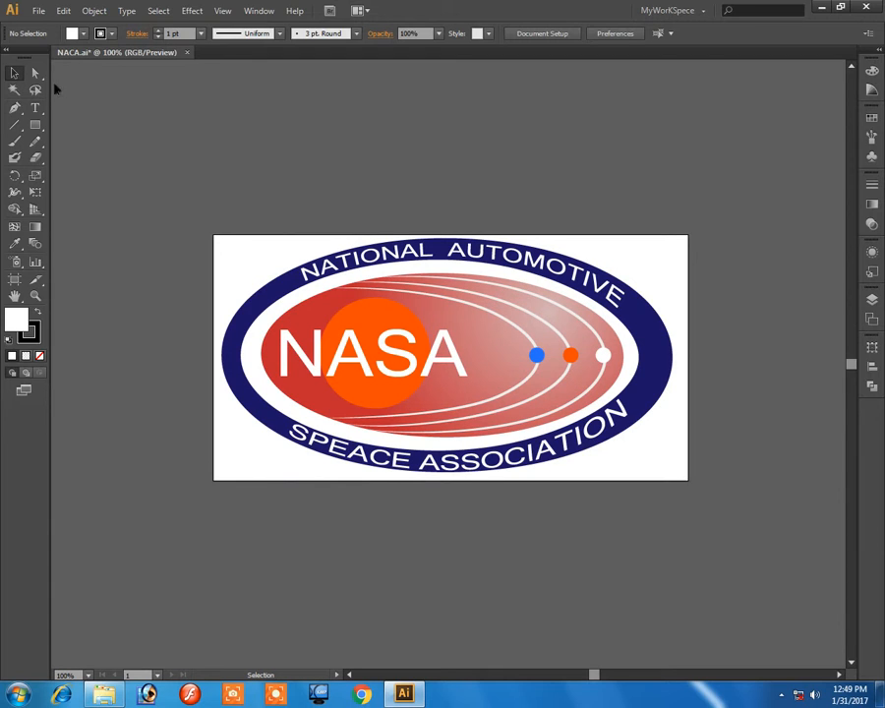
pyautogui.moveTo(16, 262)
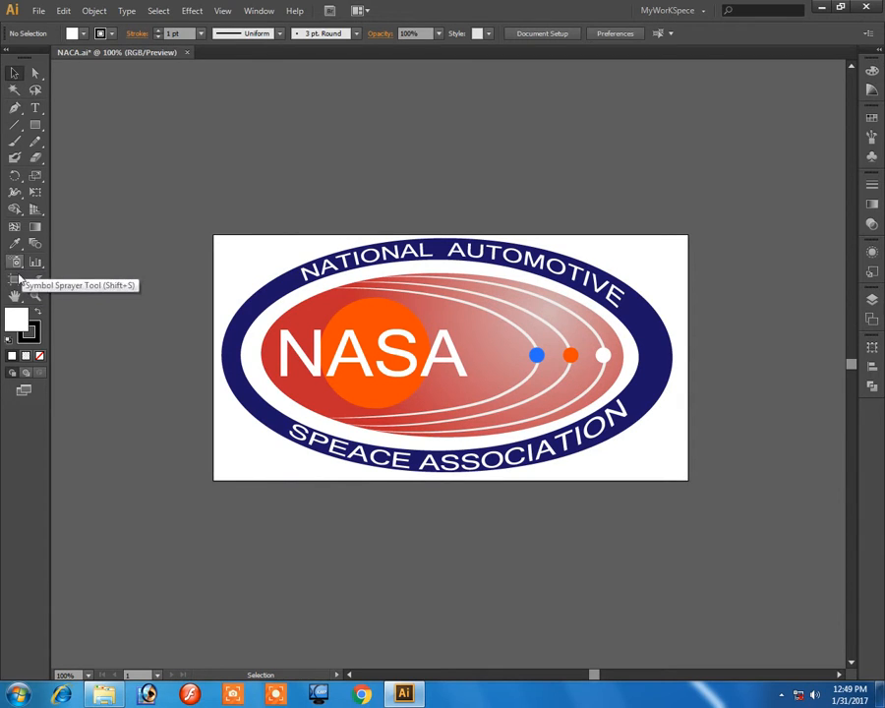
pyautogui.moveTo(14, 279)
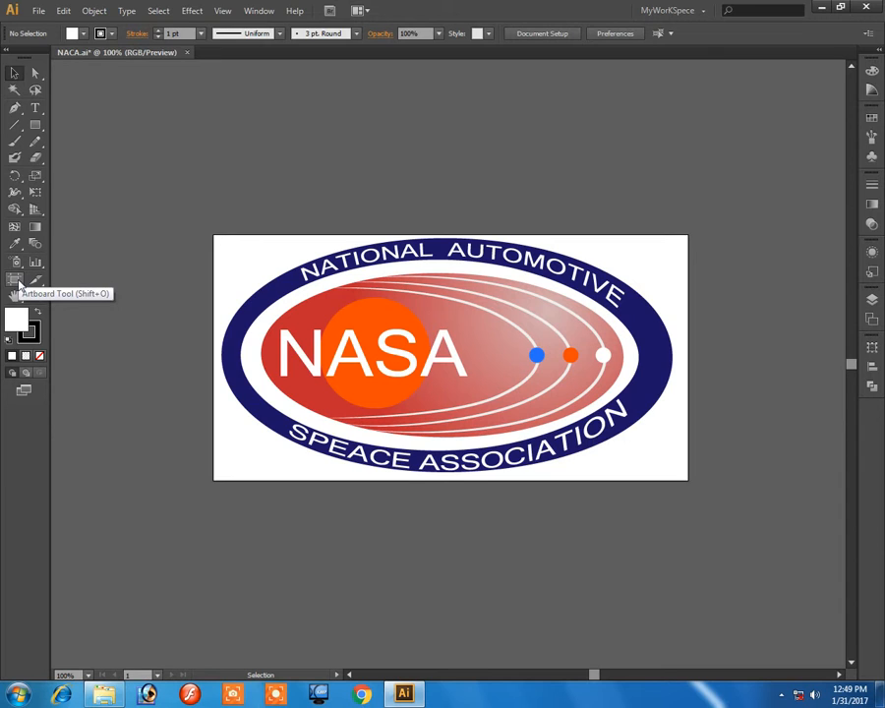
pyautogui.click(15, 280)
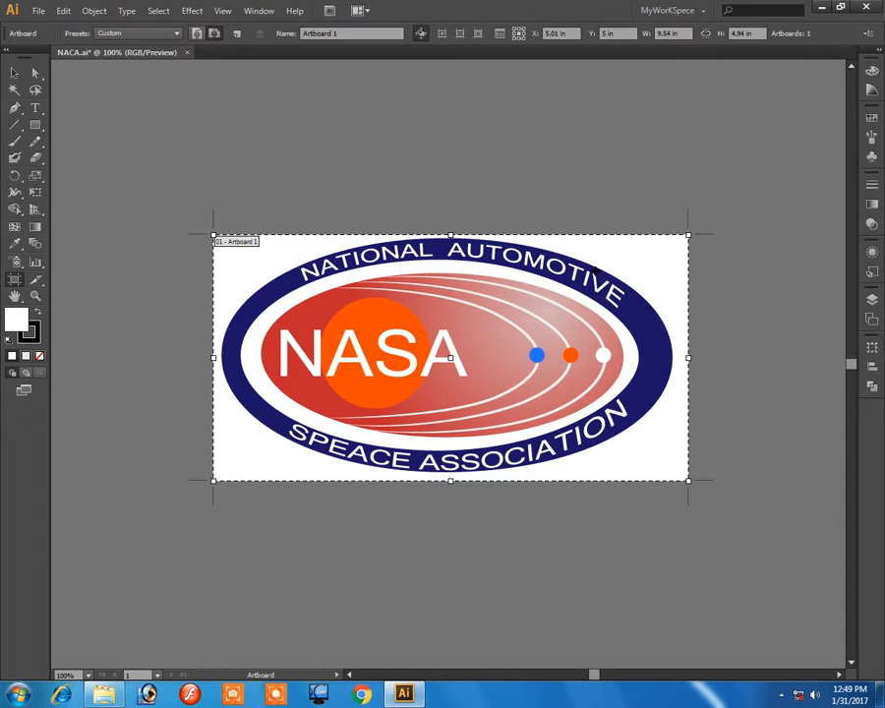
pyautogui.click(605, 271)
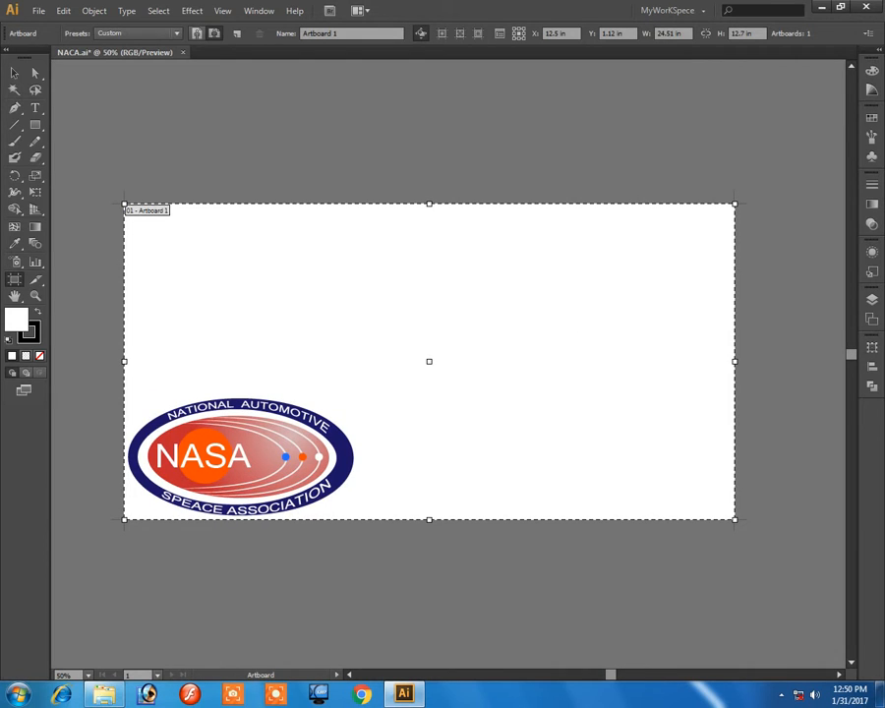
pyautogui.moveTo(15, 72)
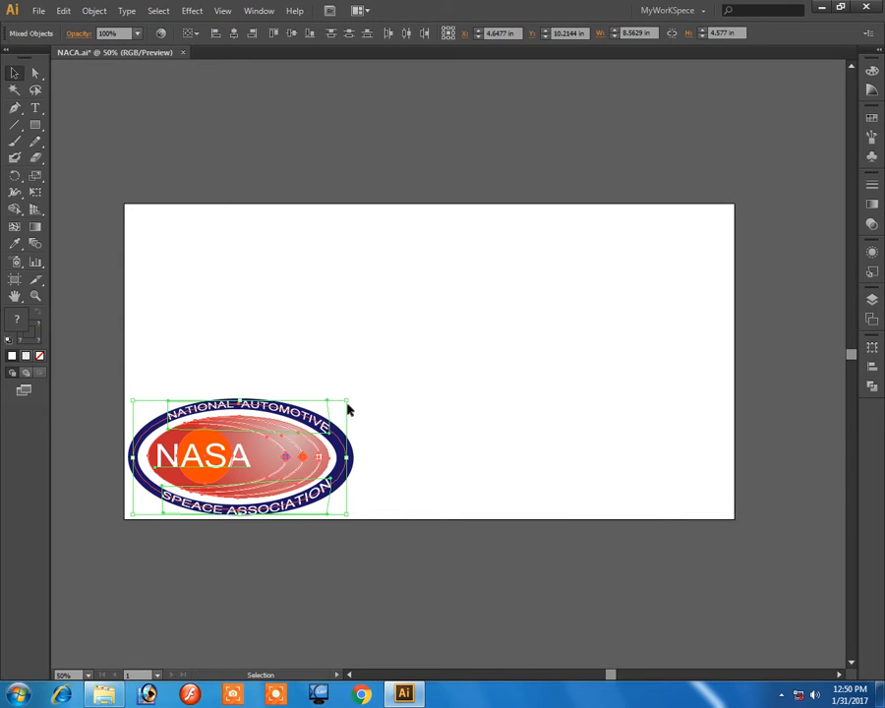
pyautogui.moveTo(348, 405)
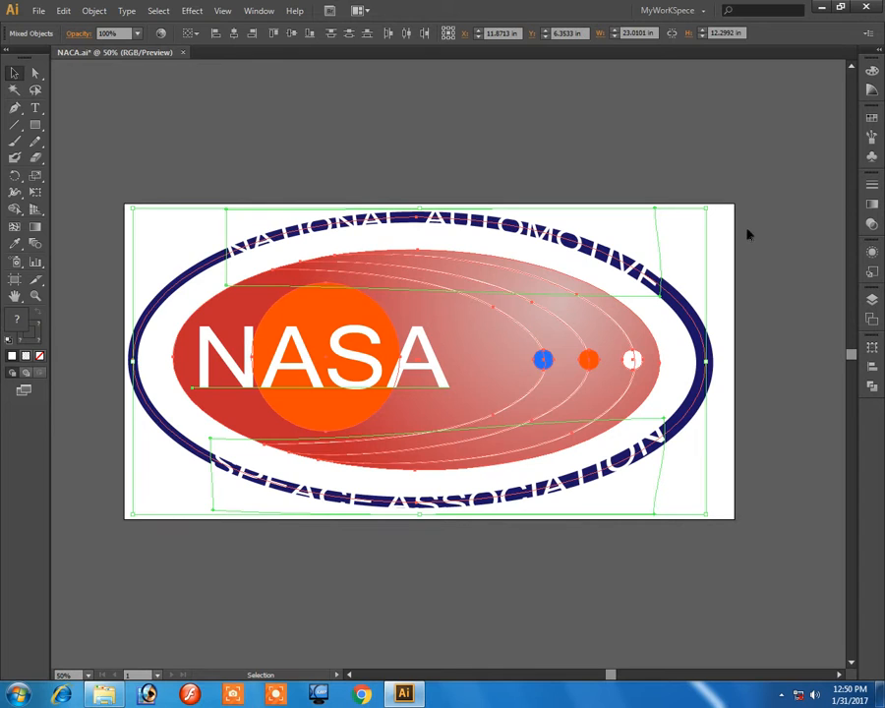
# - Trial-scale the logo across the artboard, then return it to about 8.56 by 4.58 inches
pyautogui.click(206, 167)
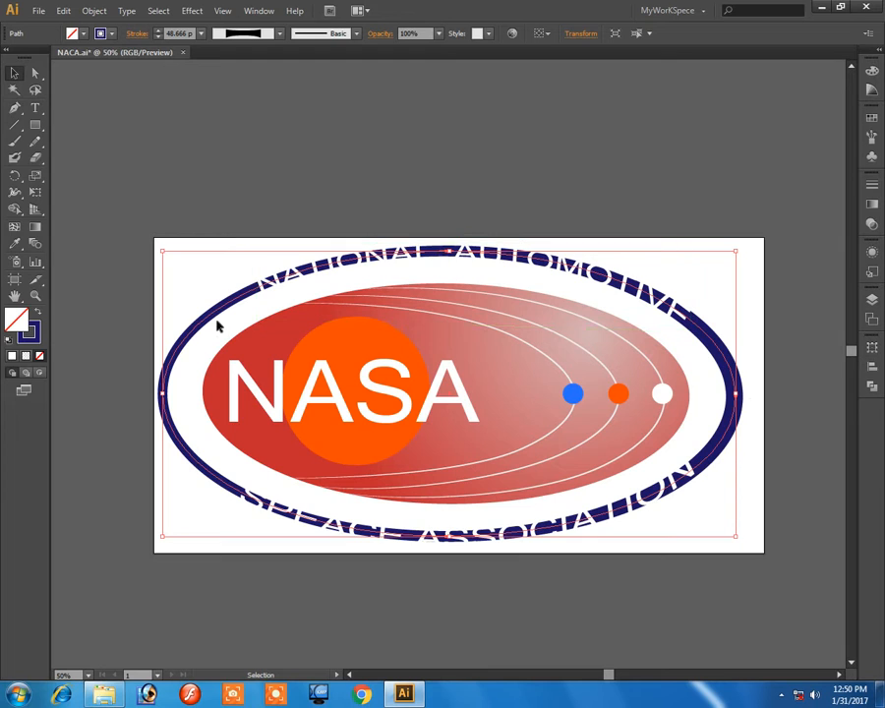
pyautogui.click(204, 33)
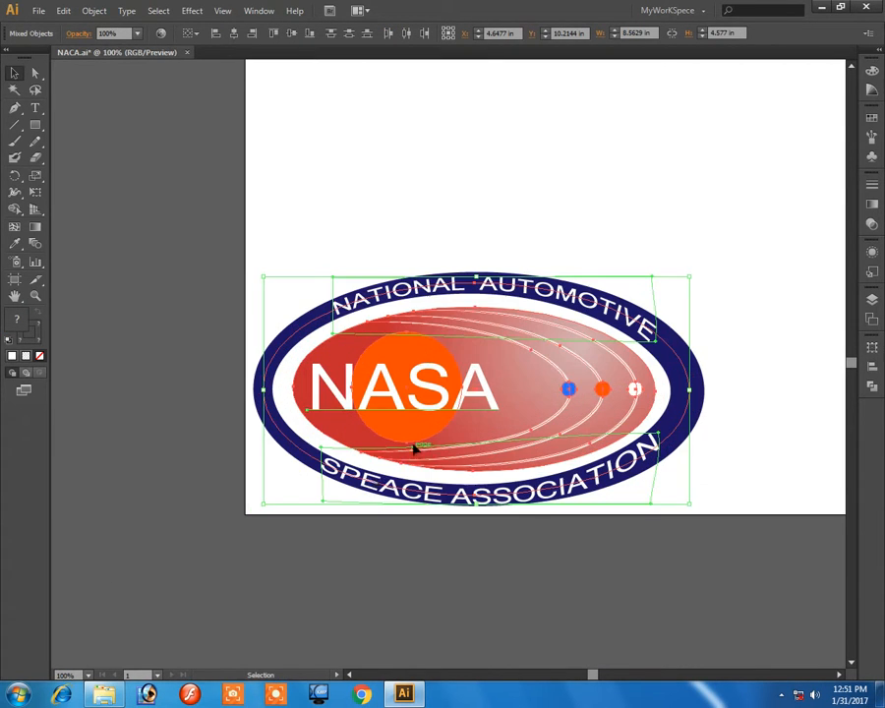
pyautogui.moveTo(738, 305)
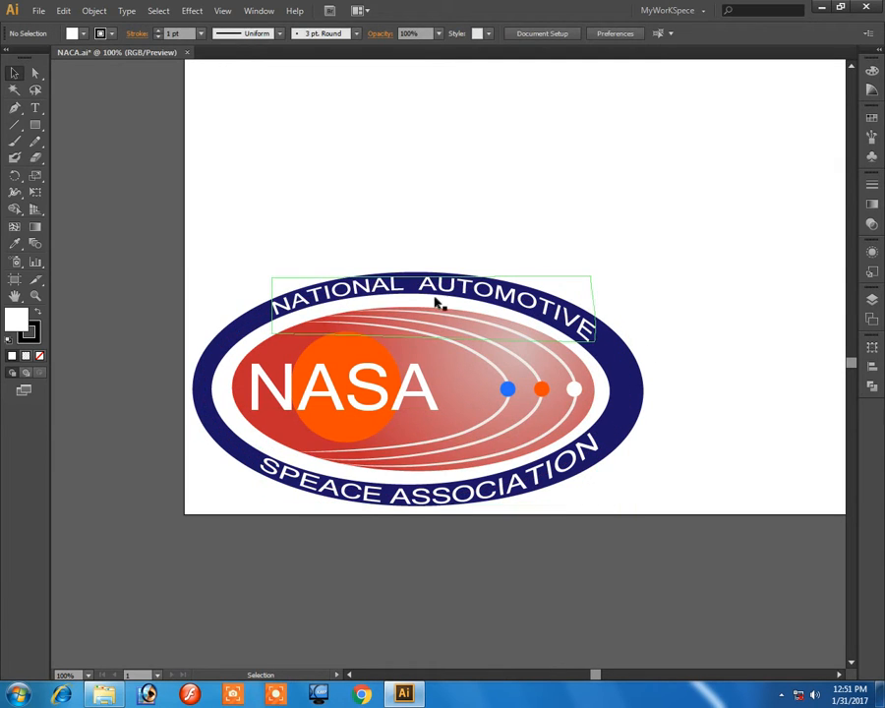
# - Marquee-select the whole NASA logo so it can be made into a symbol
pyautogui.click(111, 233)
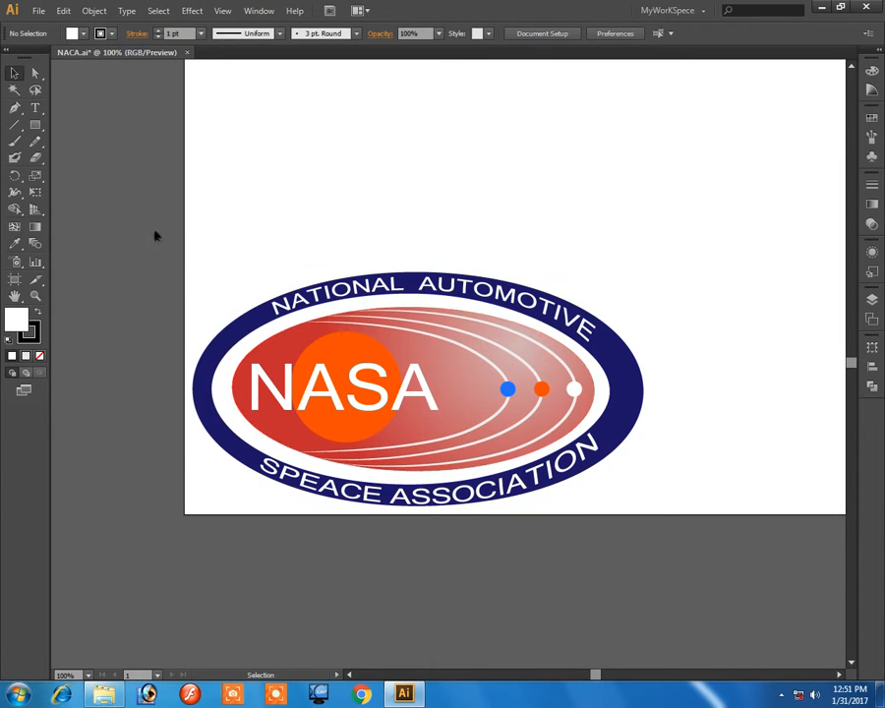
pyautogui.moveTo(155, 234); pyautogui.dragTo(718, 531)
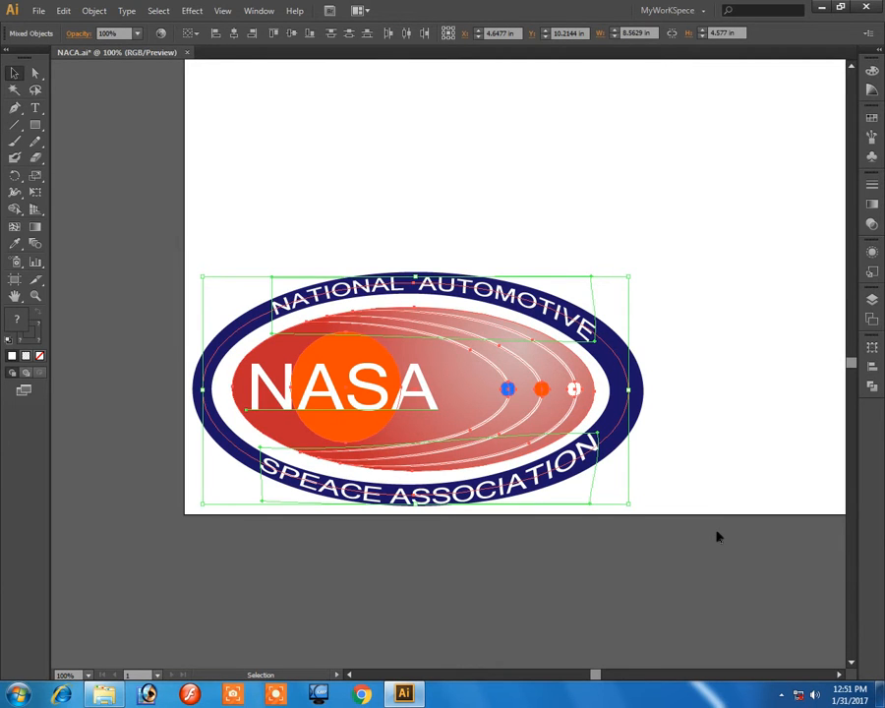
pyautogui.moveTo(697, 429)
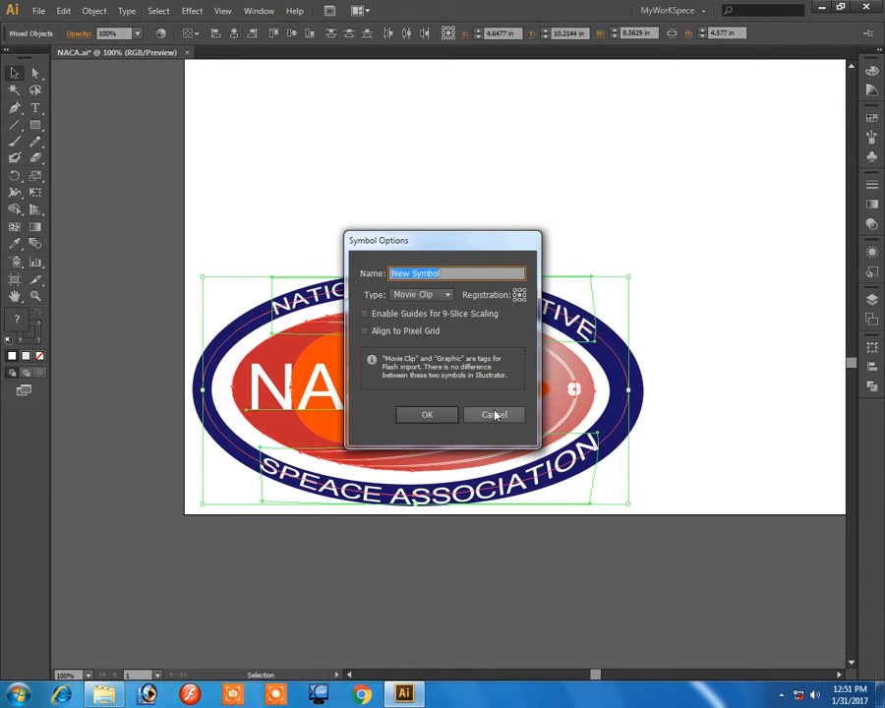
# - Dismiss the first dialog and start a new symbol from the Symbols panel
pyautogui.click(259, 11)
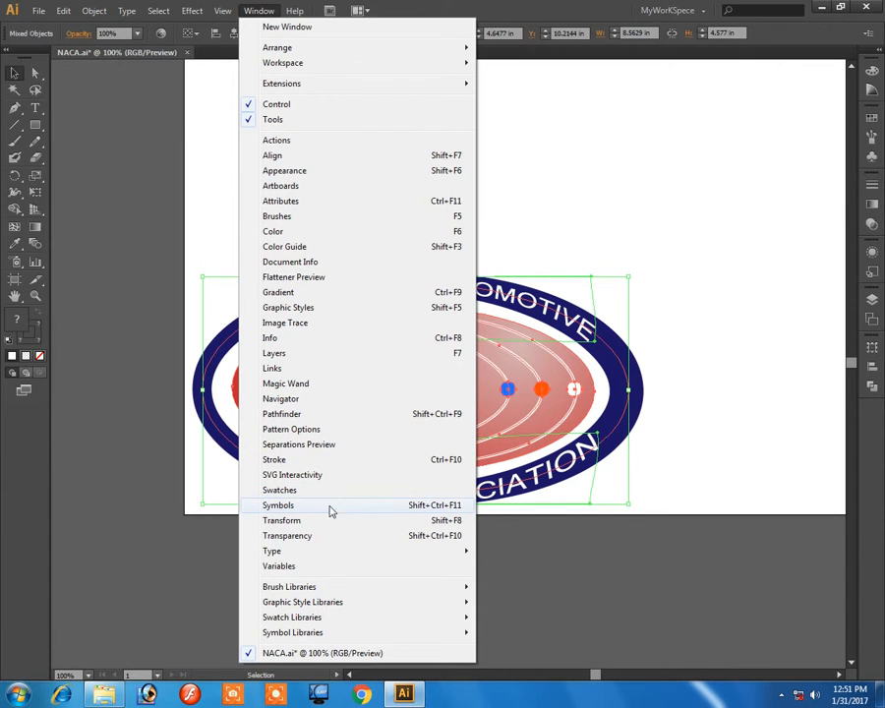
pyautogui.click(278, 505)
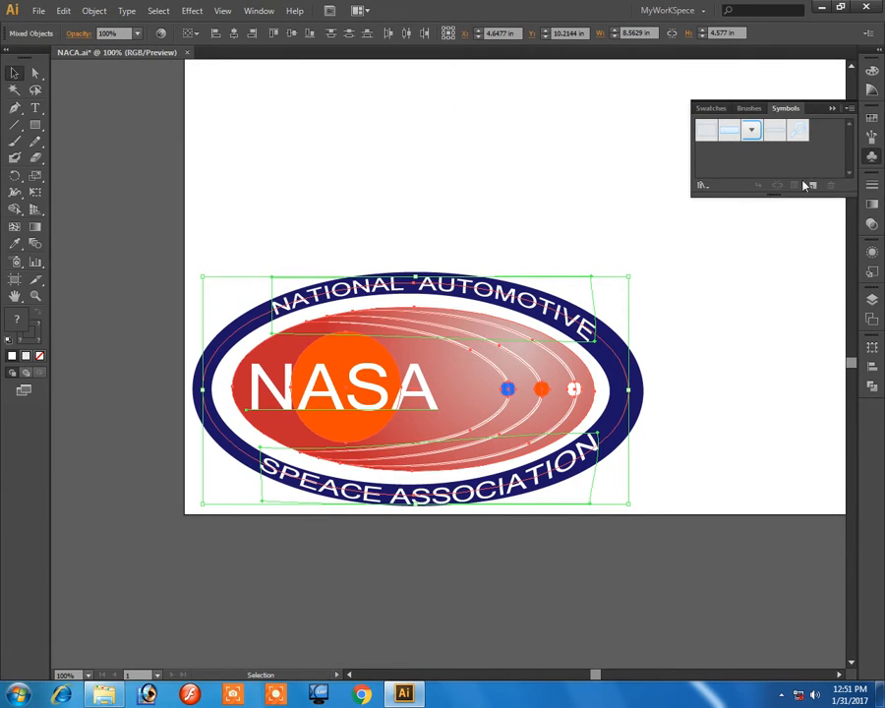
pyautogui.click(103, 595)
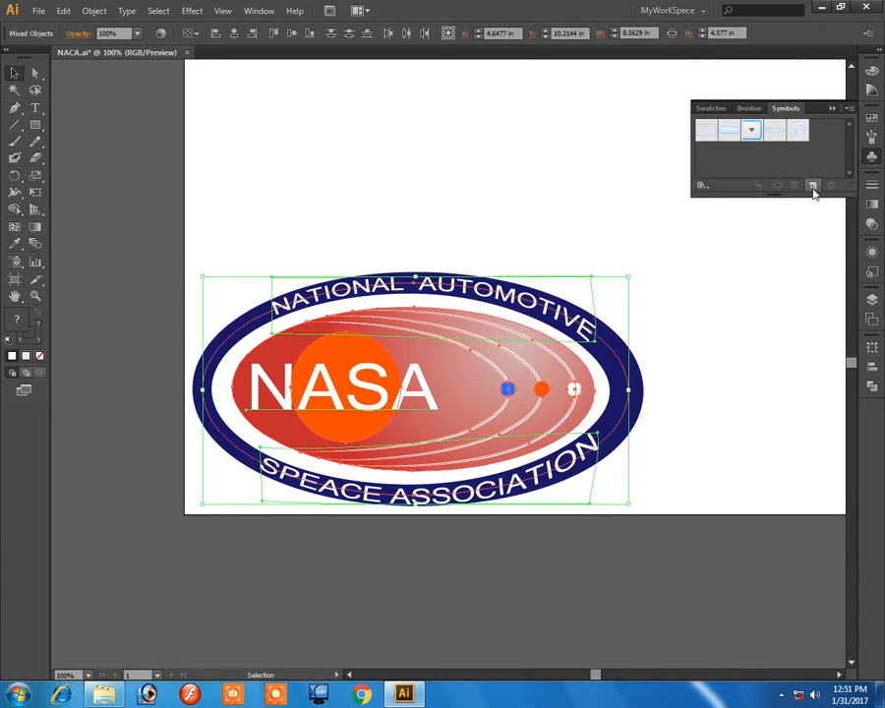
pyautogui.moveTo(812, 186)
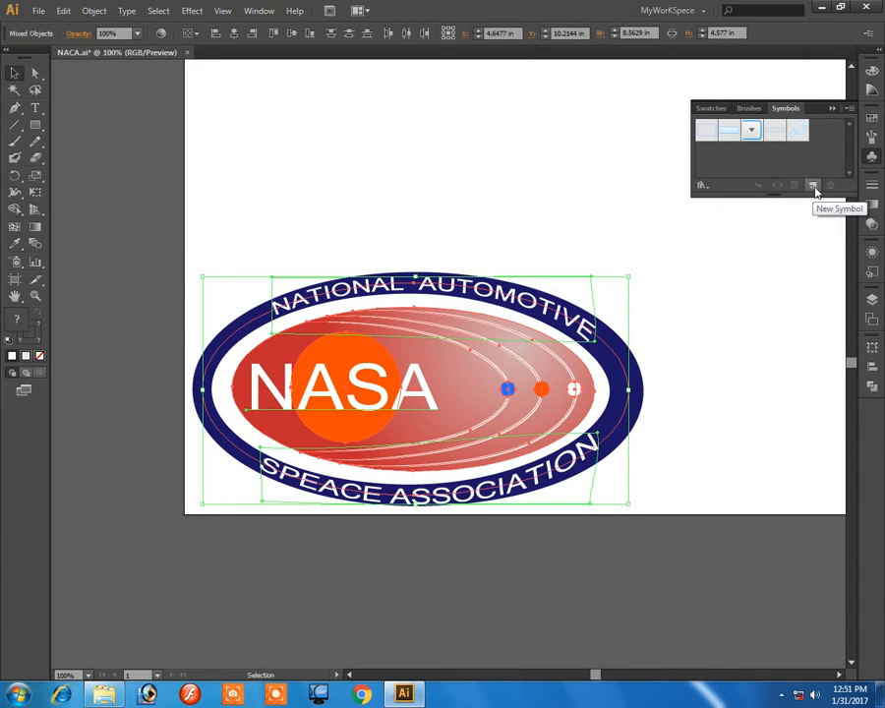
pyautogui.click(812, 185)
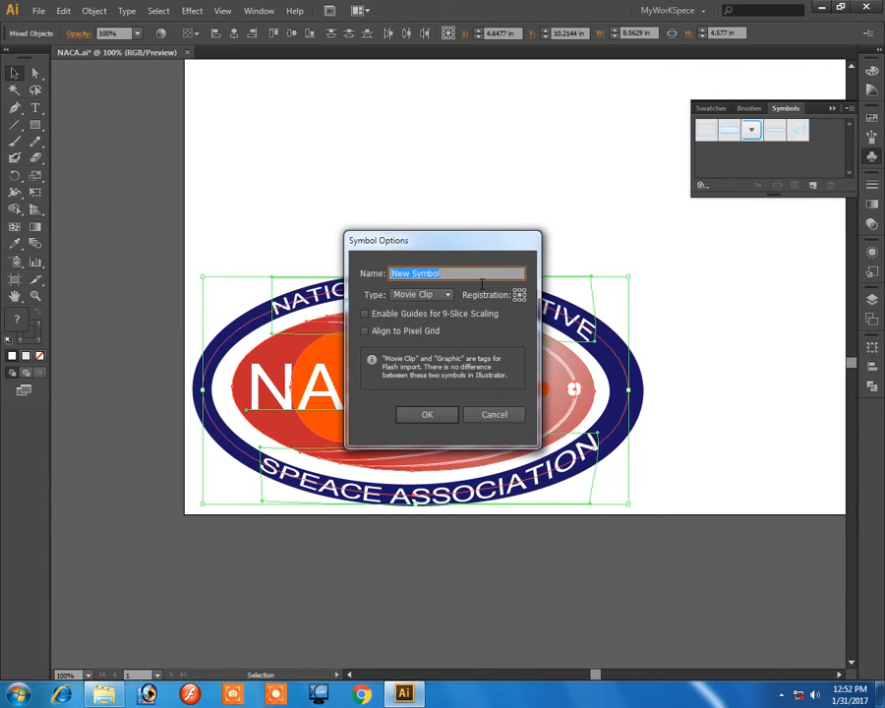
# - Create the symbol named Naca with type Movie Clip
pyautogui.write('Naca')
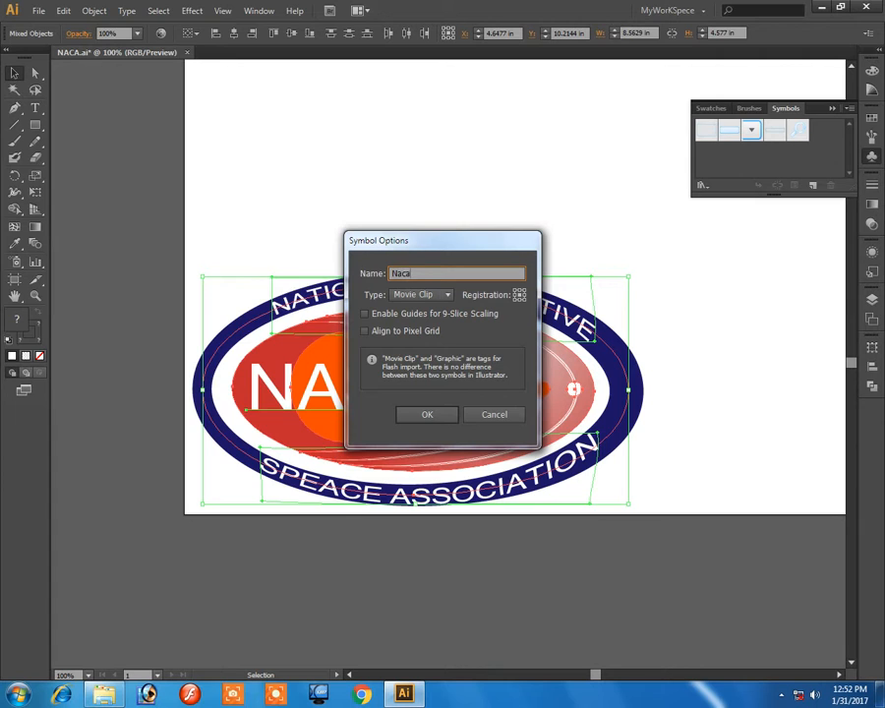
pyautogui.click(421, 294)
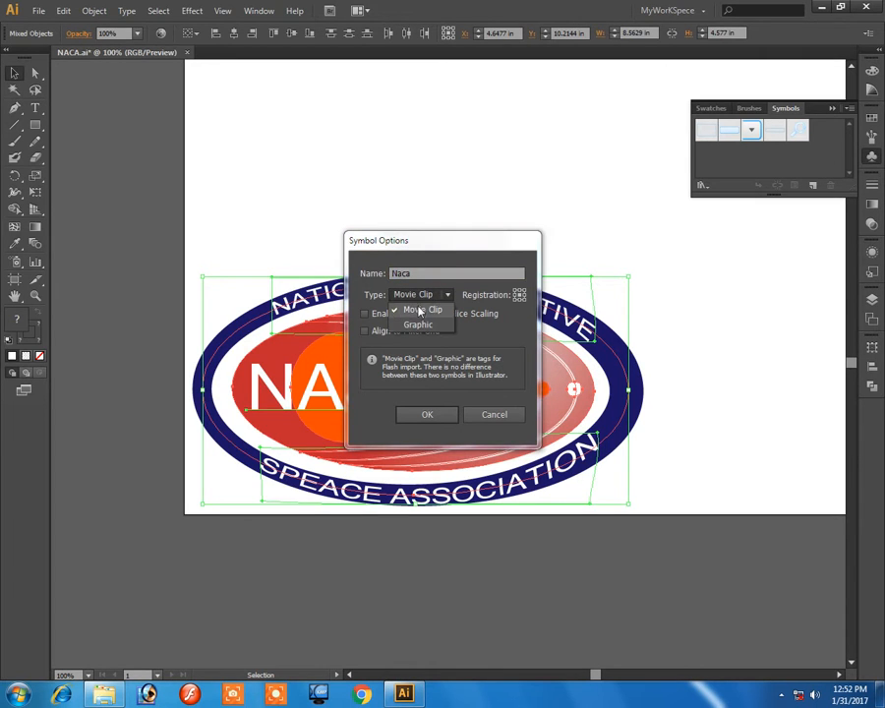
pyautogui.moveTo(458, 303)
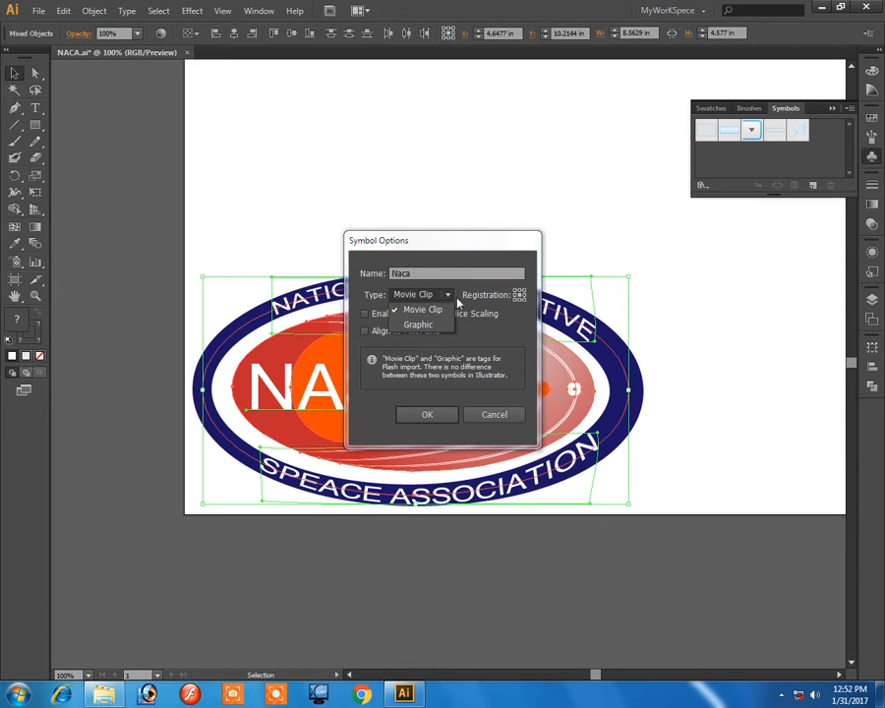
pyautogui.click(422, 309)
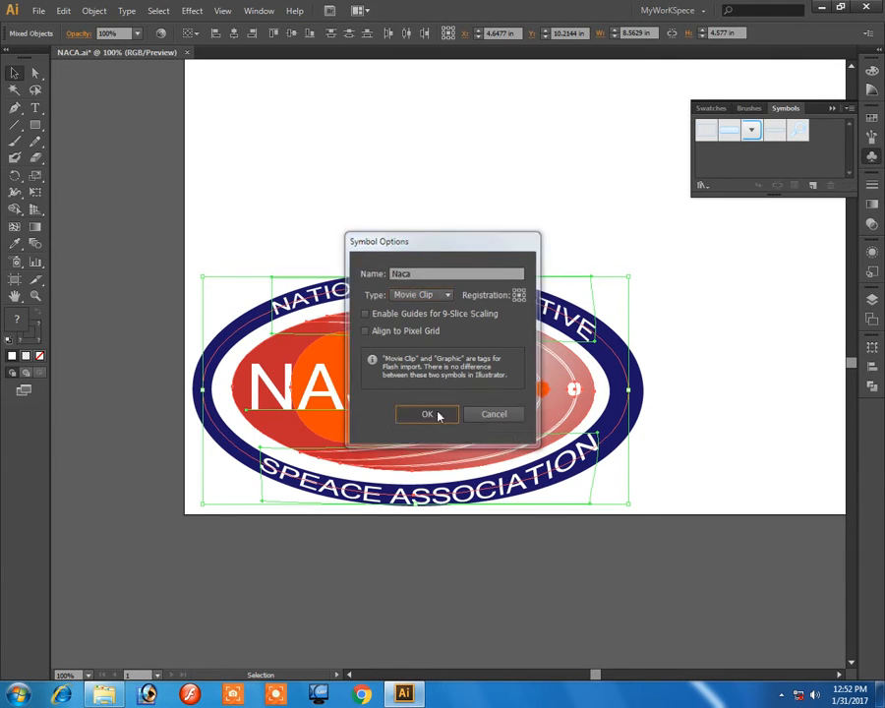
pyautogui.click(427, 413)
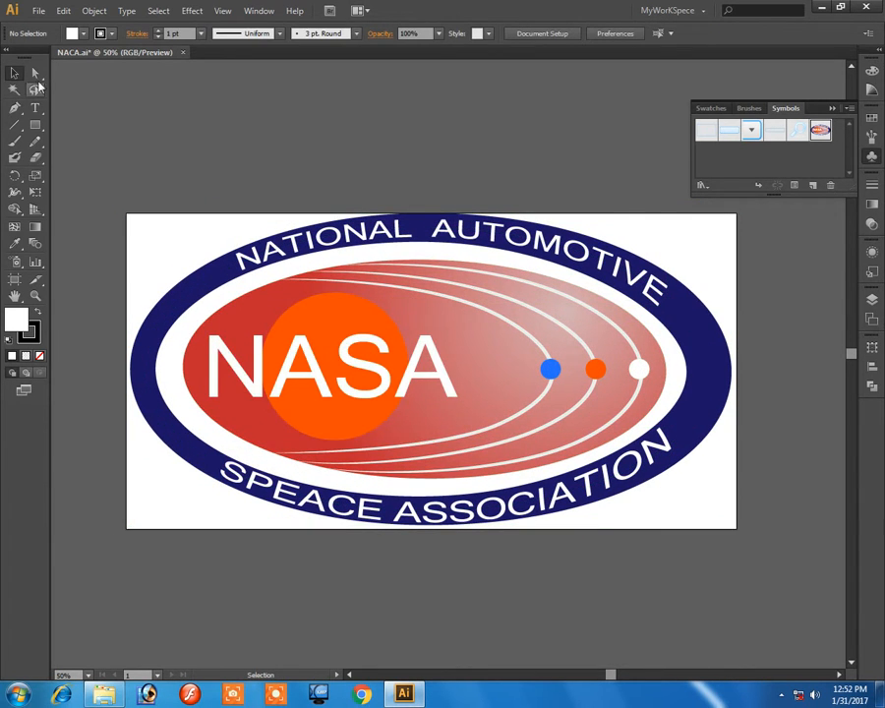
# - Select the Naca symbol instance filling the enlarged artboard
pyautogui.click(431, 369)
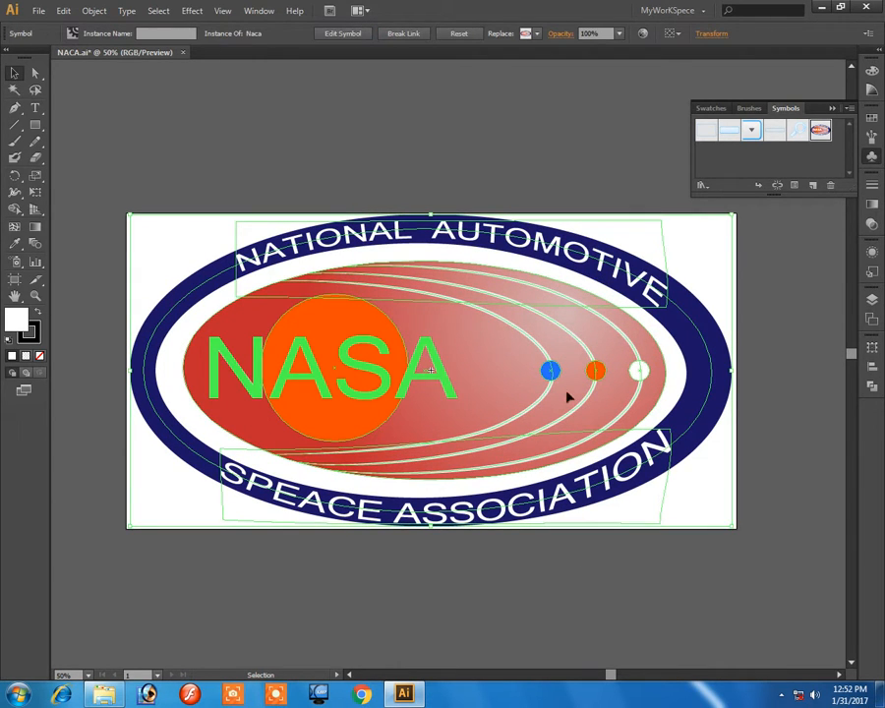
pyautogui.moveTo(554, 431)
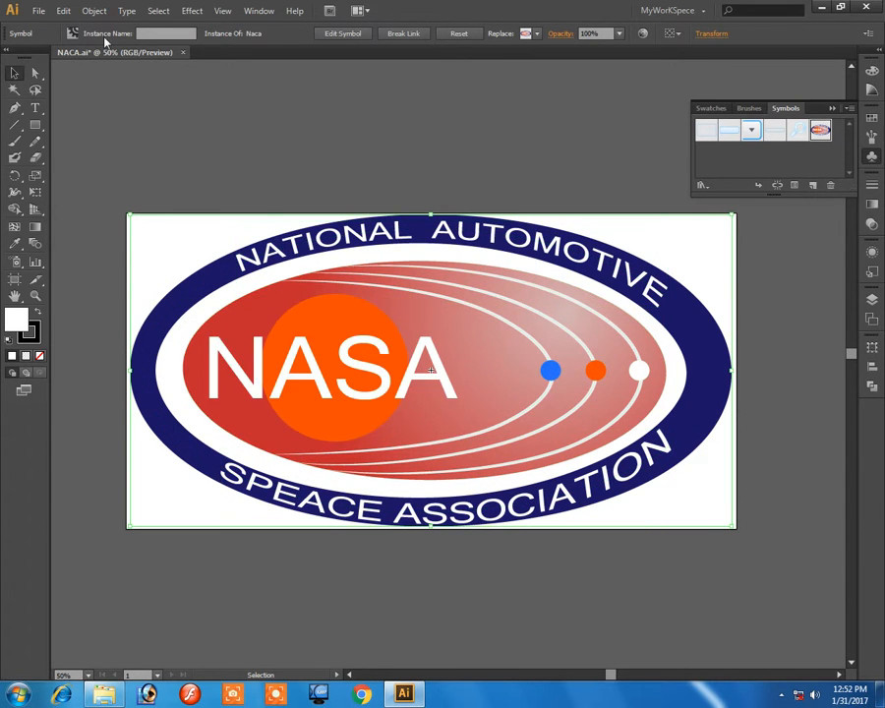
# - Expand the Naca instance into ordinary artwork via Object > Expand with Object and Fill kept
pyautogui.click(94, 11)
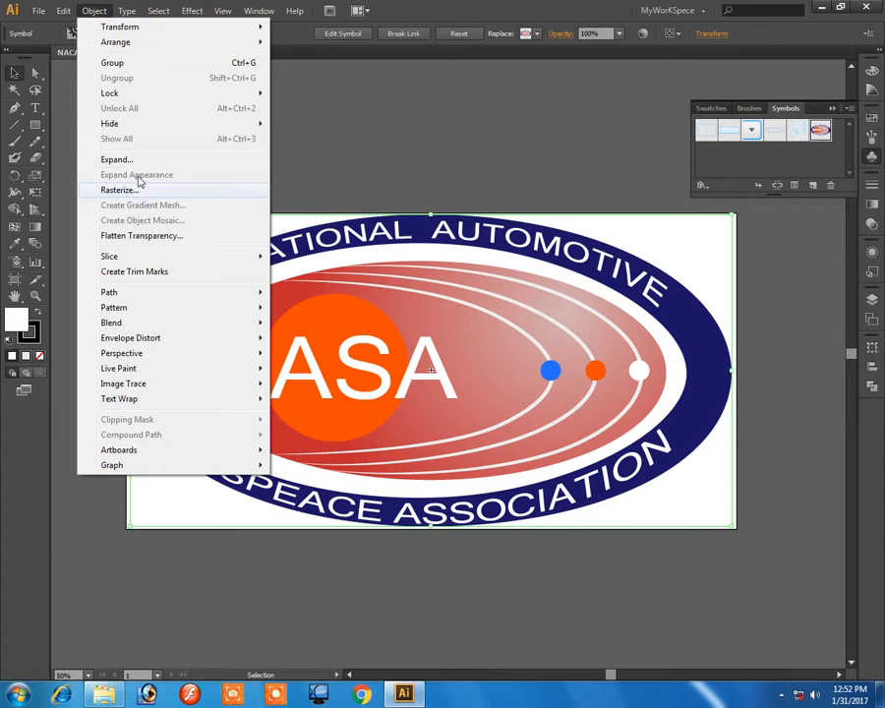
pyautogui.click(116, 159)
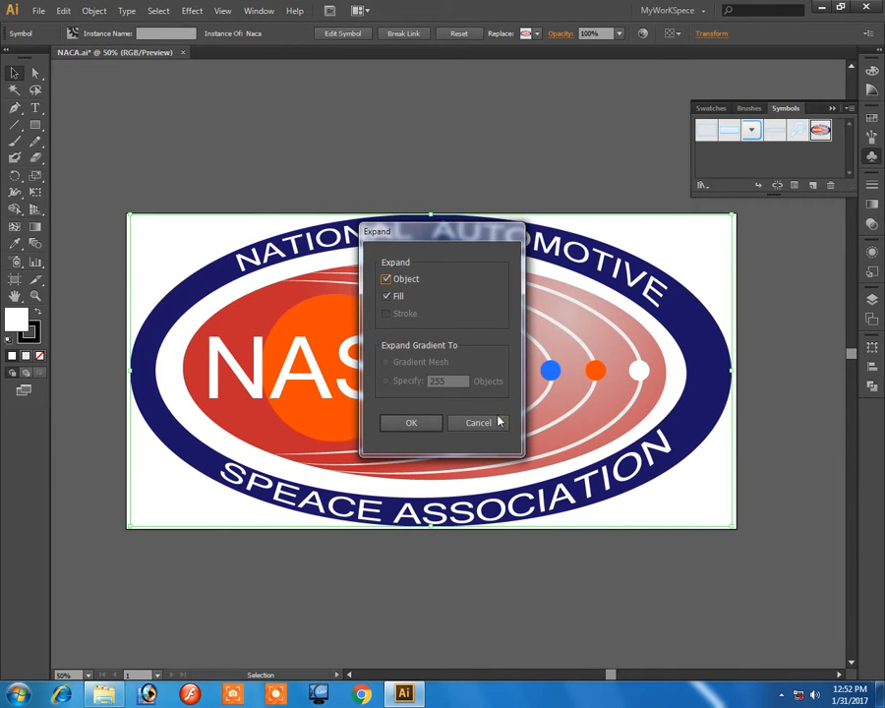
pyautogui.moveTo(347, 315)
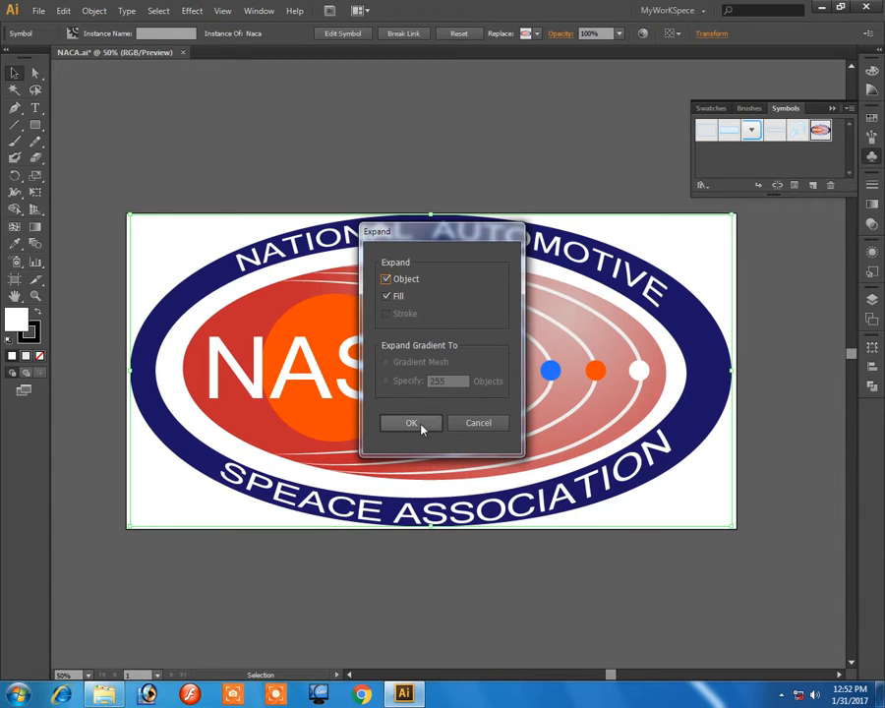
pyautogui.click(411, 423)
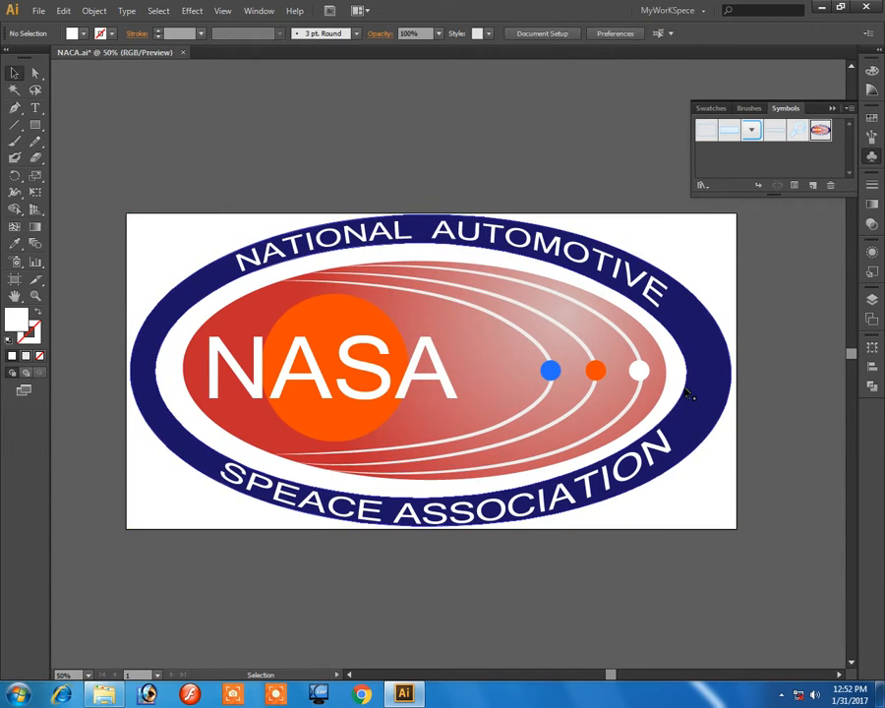